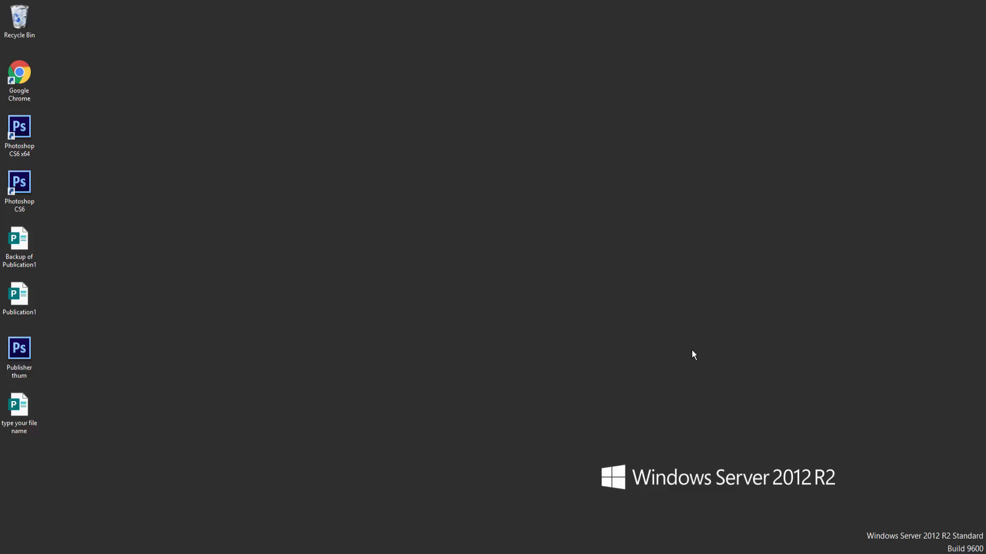
mouse_move(585, 357)
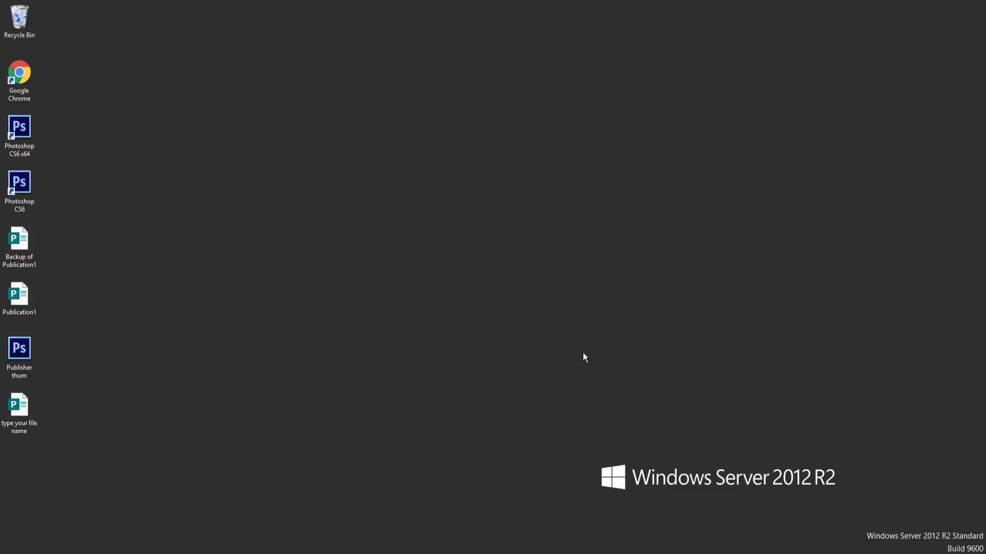
mouse_move(586, 353)
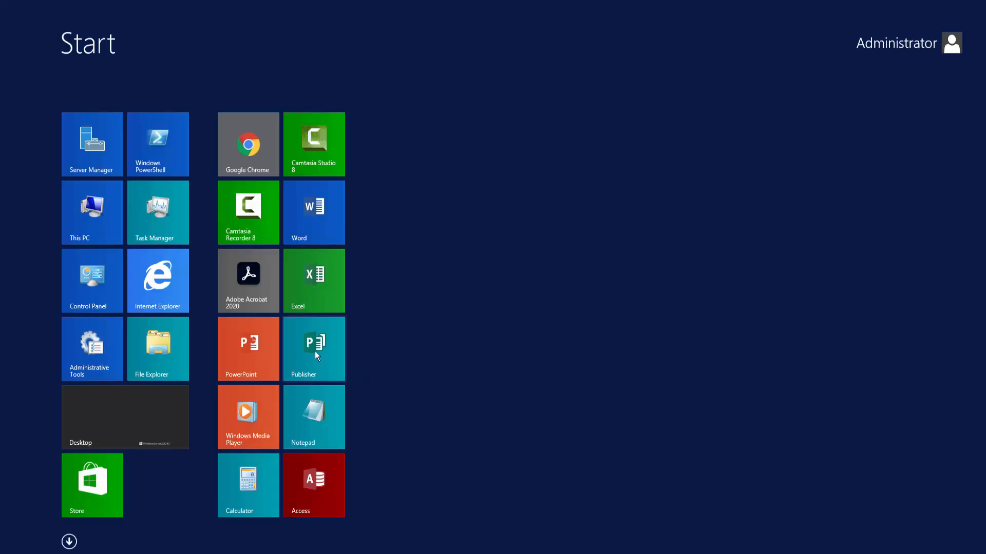
Launch Publisher and open the 'type your file name' publication from Recent, dismissing the fonts notice
click(313, 349)
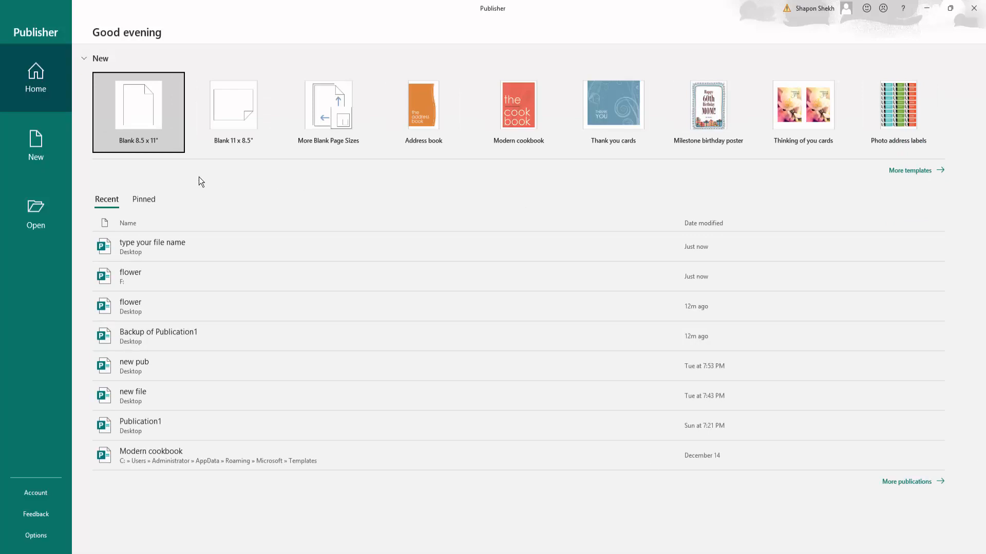
mouse_move(146, 248)
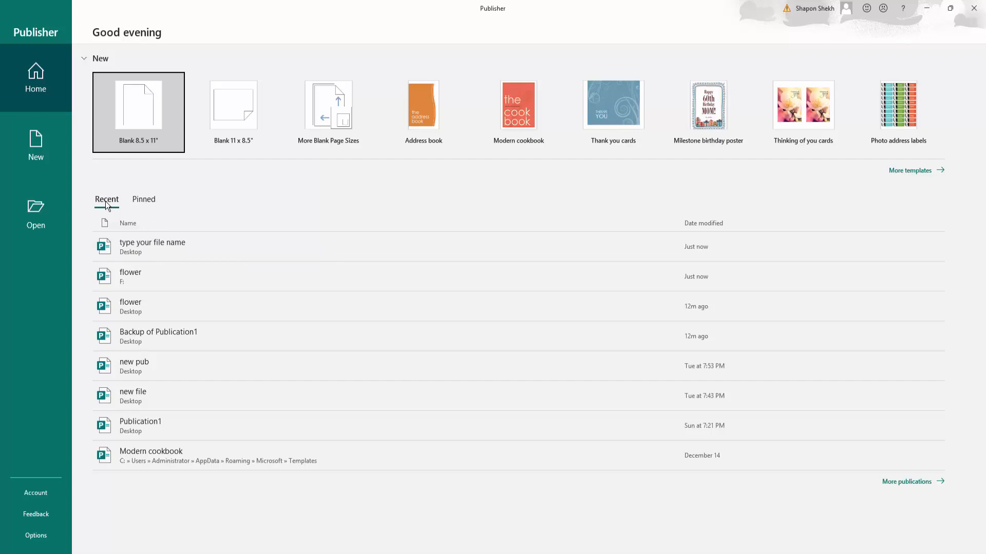
mouse_move(161, 251)
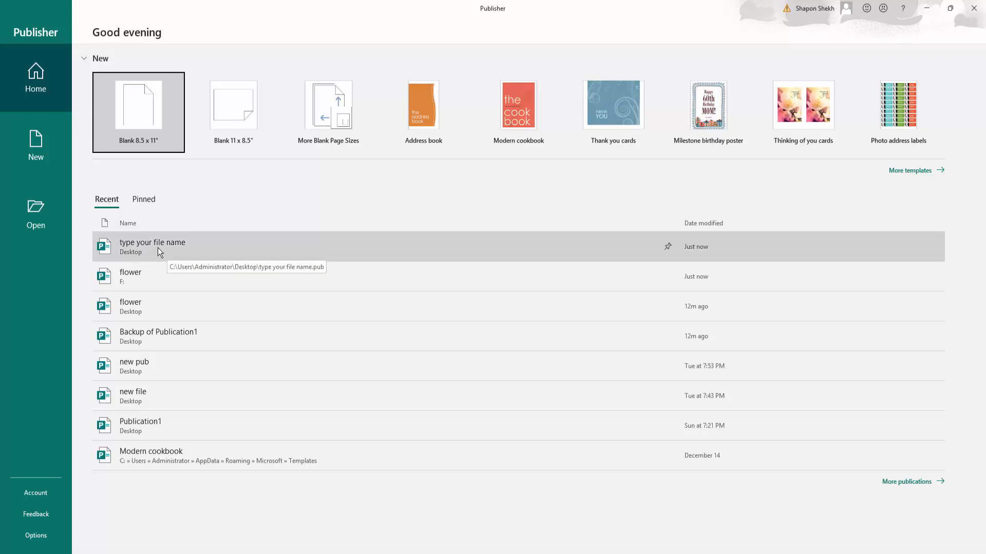
double_click(152, 247)
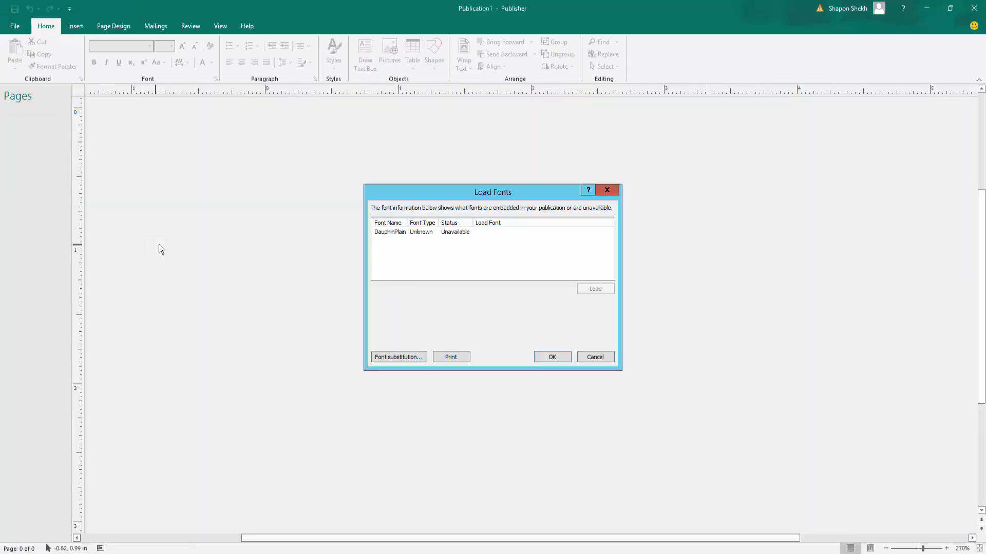
click(552, 357)
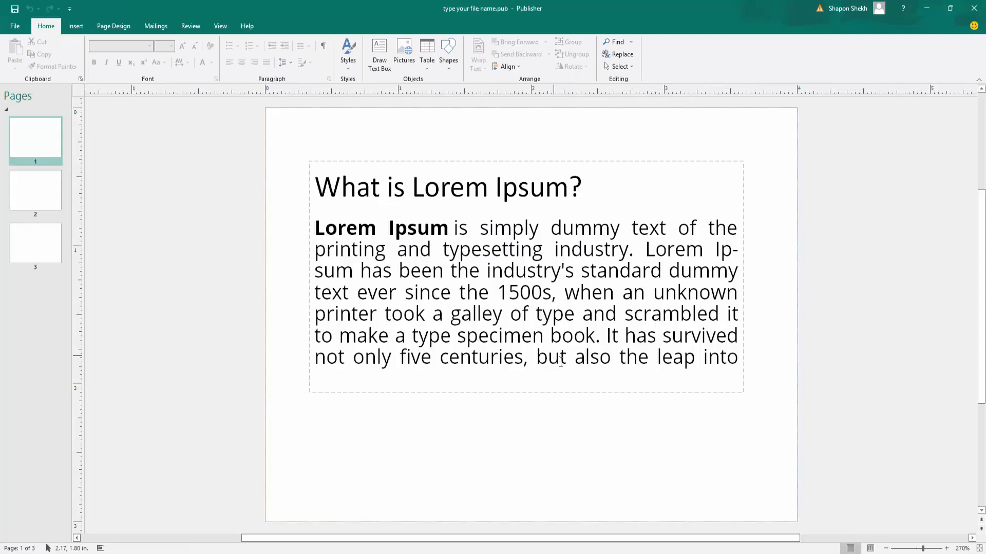
Open the 'flower' publication from the recent files, then close it
click(16, 26)
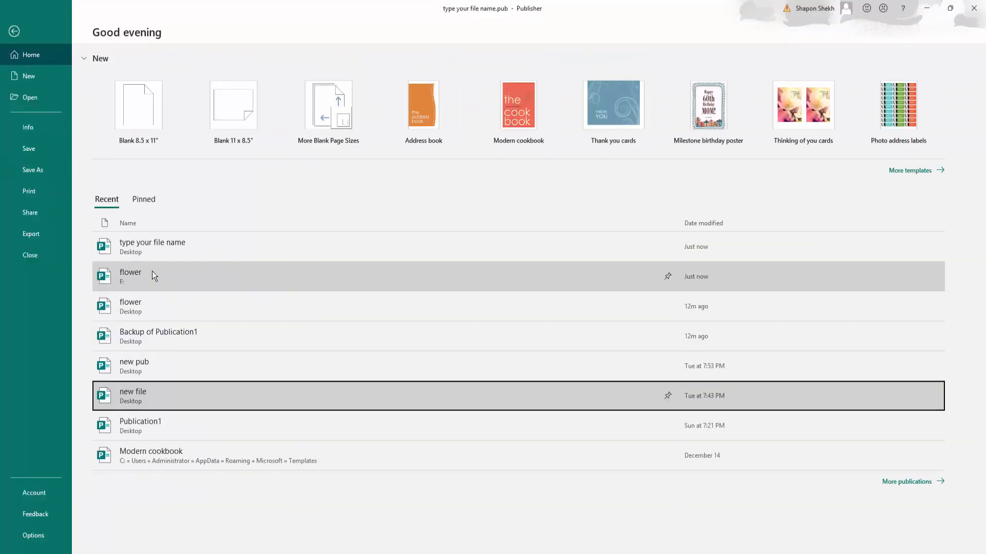
double_click(130, 277)
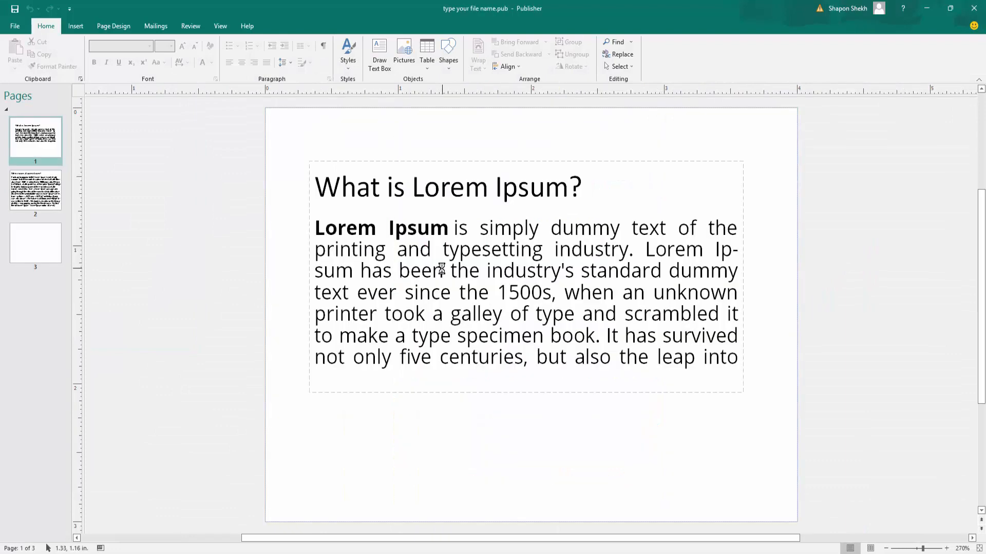
click(16, 25)
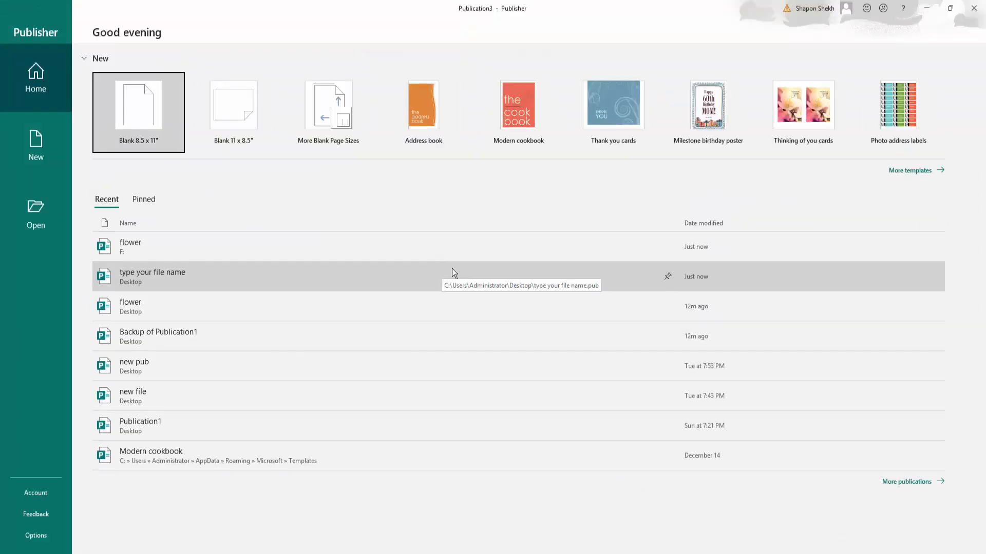
mouse_move(447, 270)
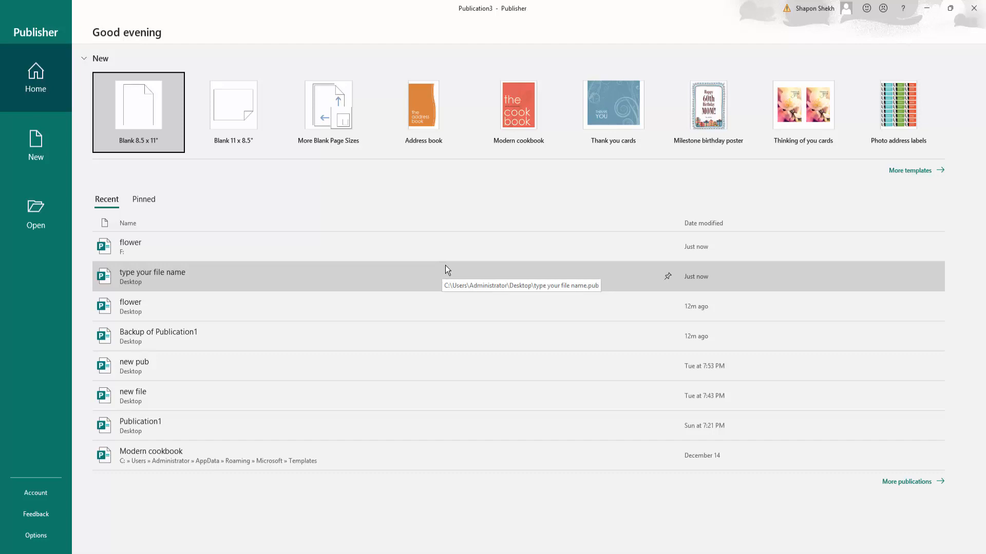
mouse_move(461, 195)
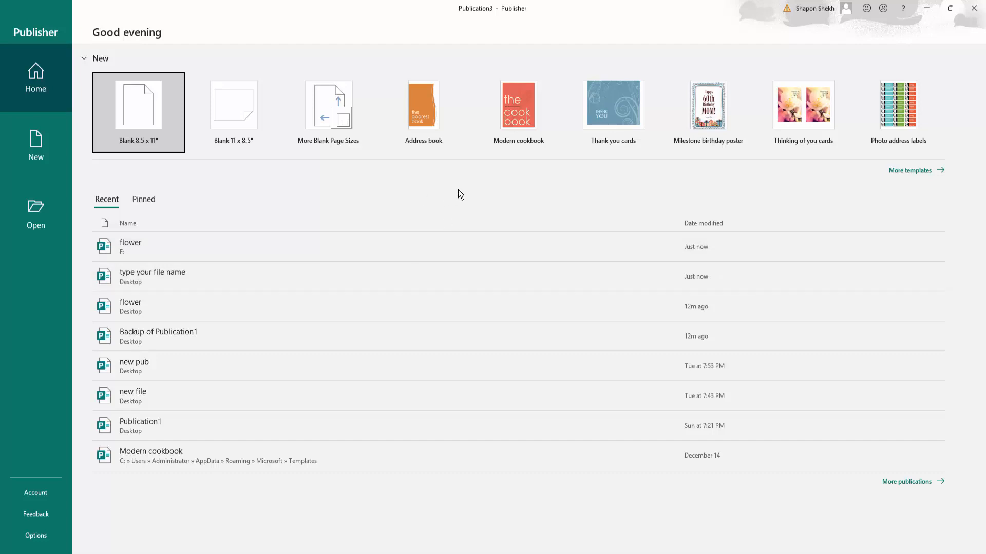
mouse_move(25, 223)
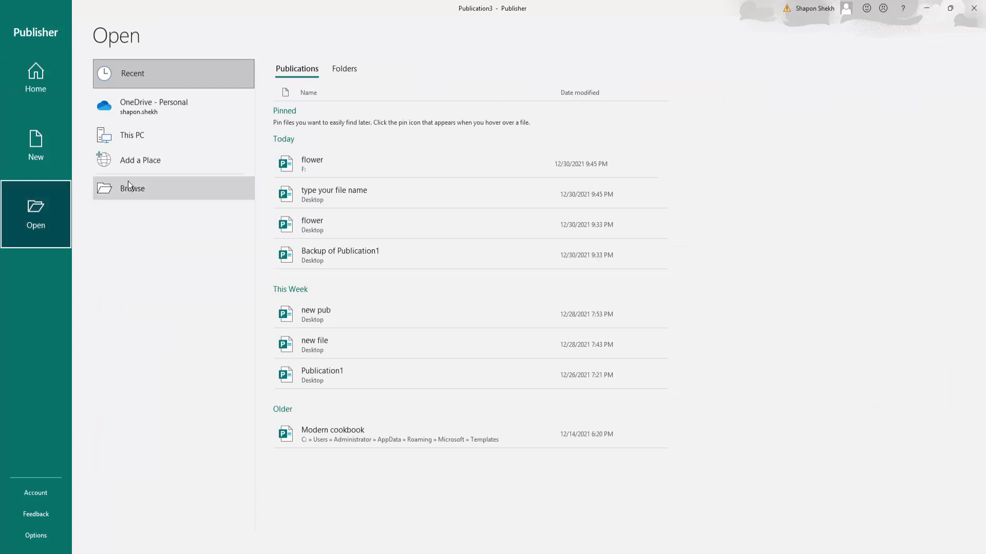
Browse to the Desktop and open 'Backup of Publication1'
click(132, 188)
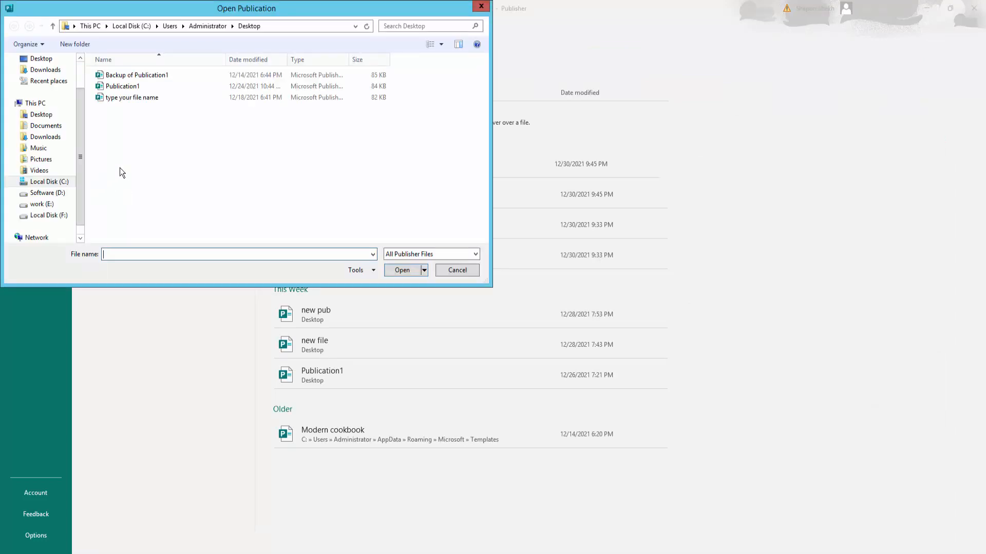
mouse_move(102, 178)
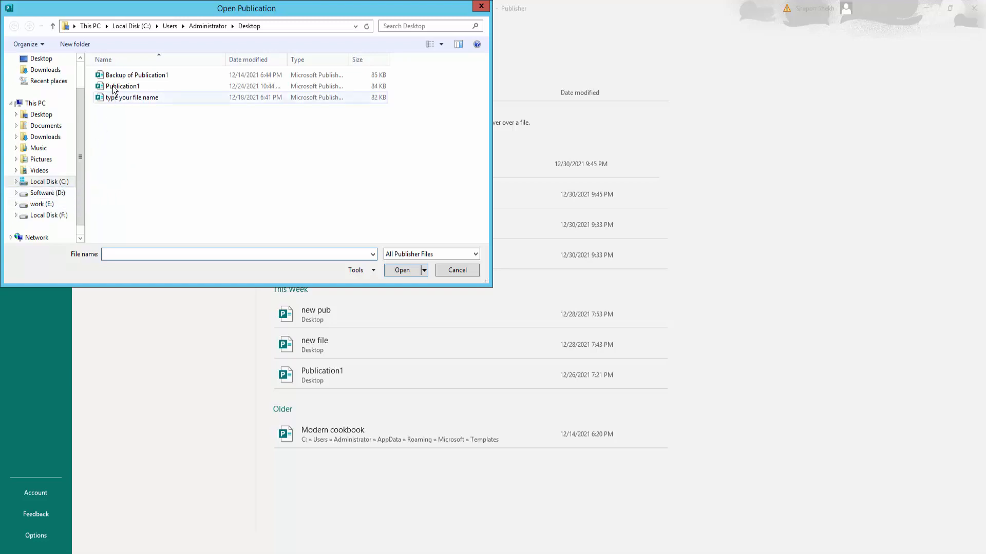
click(136, 74)
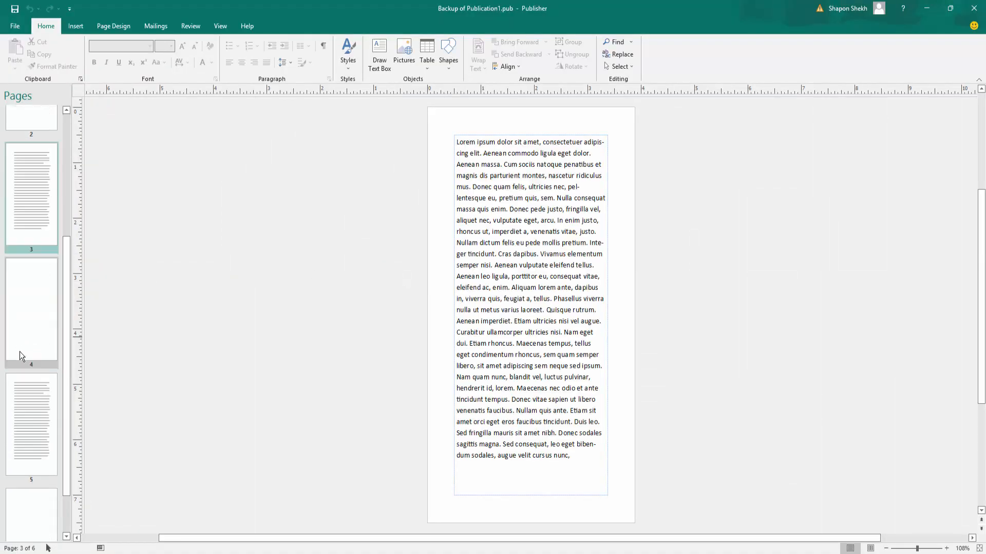
click(16, 26)
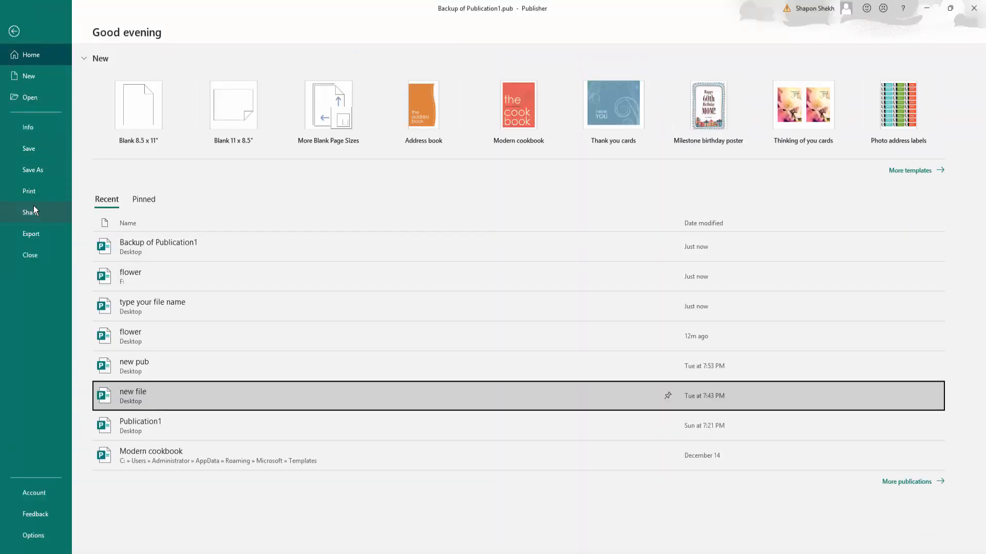
Browse Local Disk (F:), open 'flower', and dismiss the Office license warning
click(31, 98)
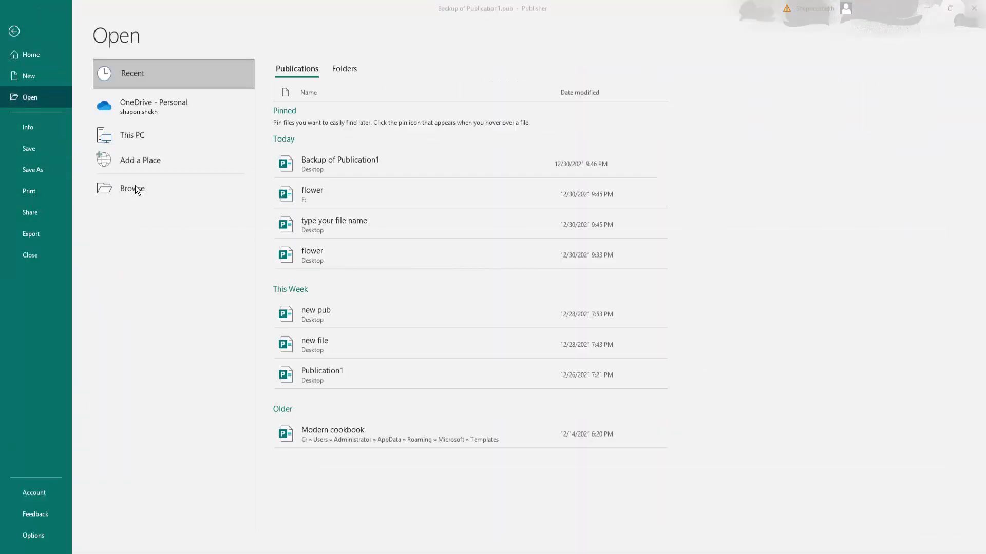
click(132, 189)
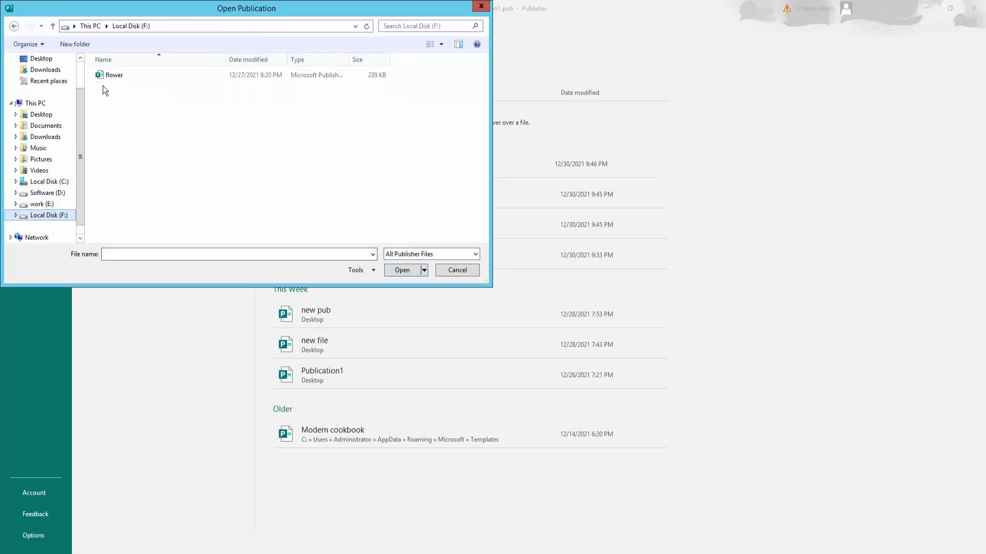
double_click(114, 75)
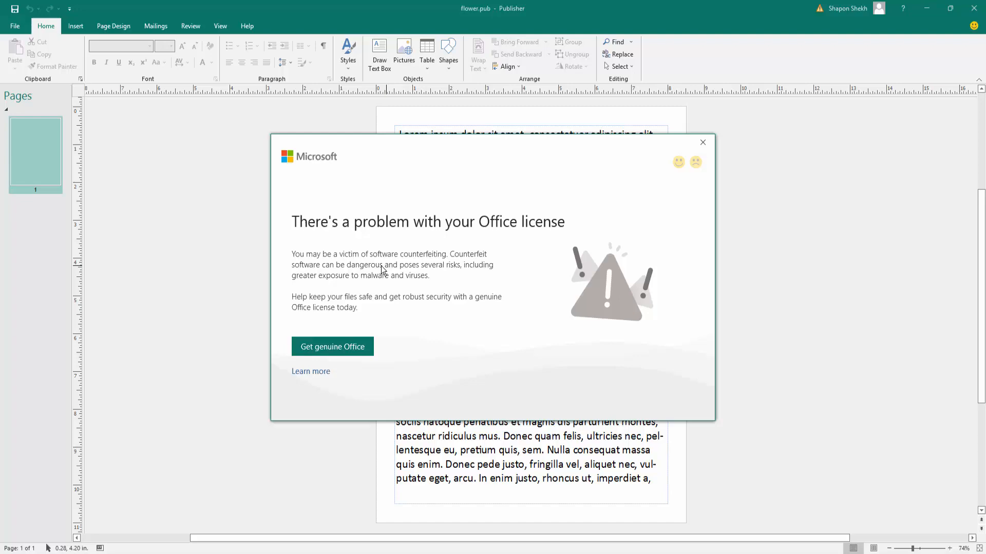
click(703, 142)
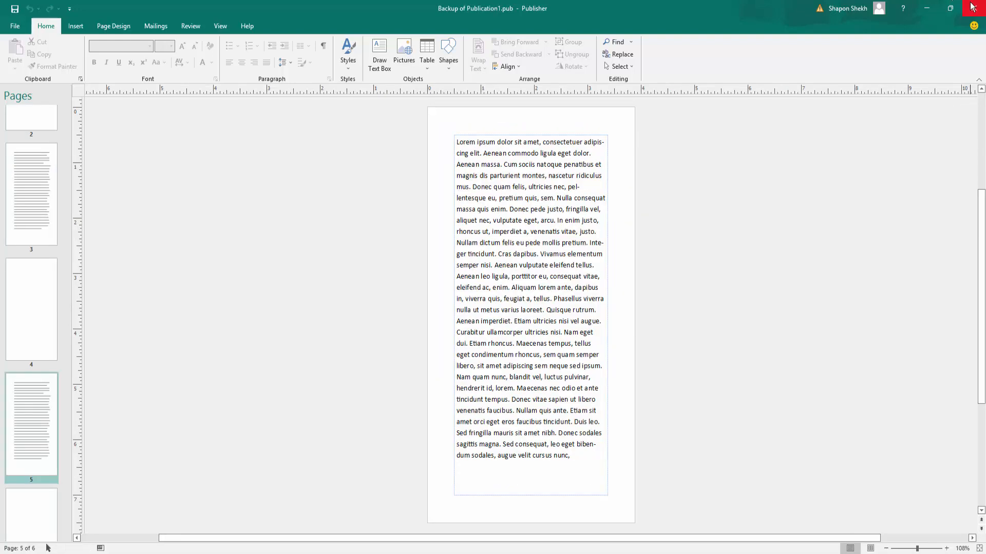
Close the Backup of Publication1 window
click(971, 7)
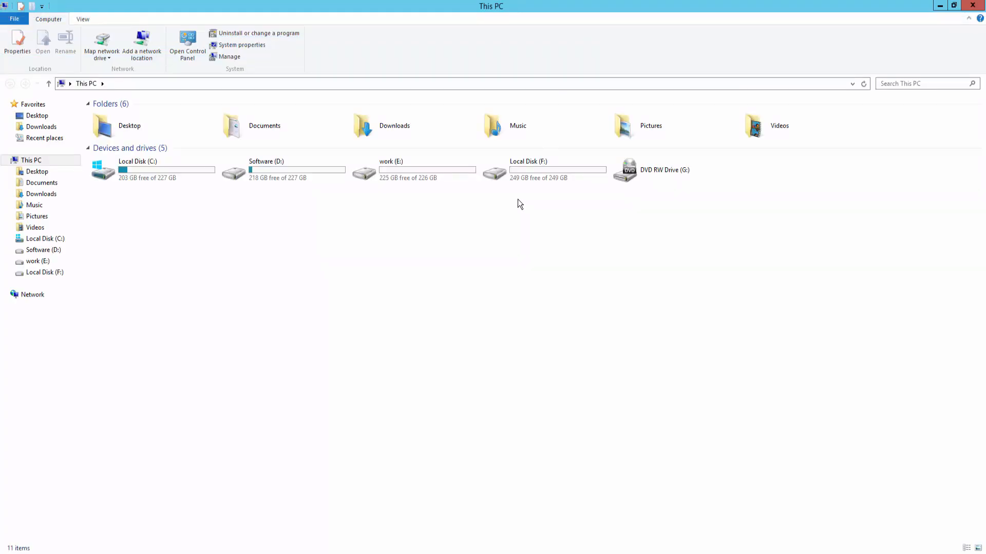
From Local Disk (F:) in File Explorer, open the 'flower' file in Publisher
double_click(528, 170)
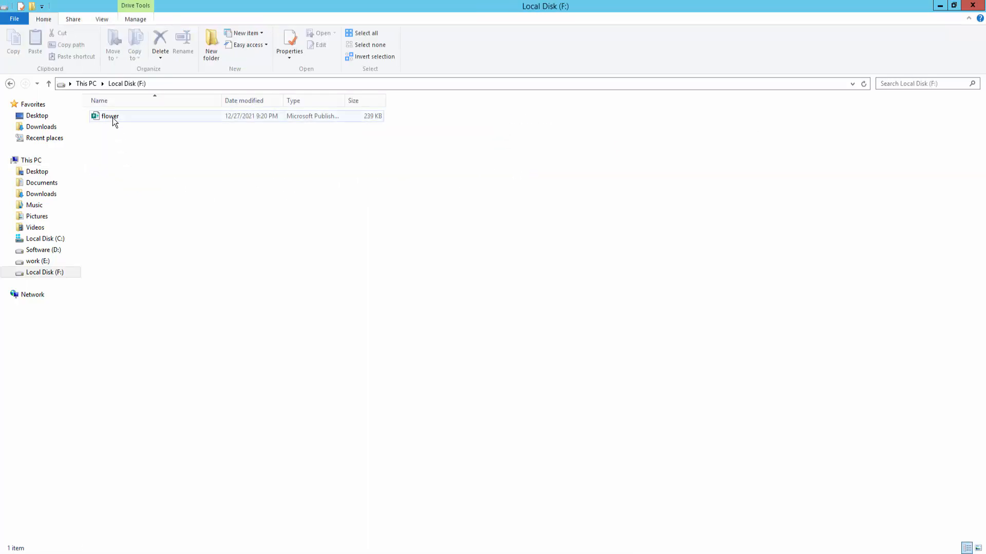
right_click(110, 116)
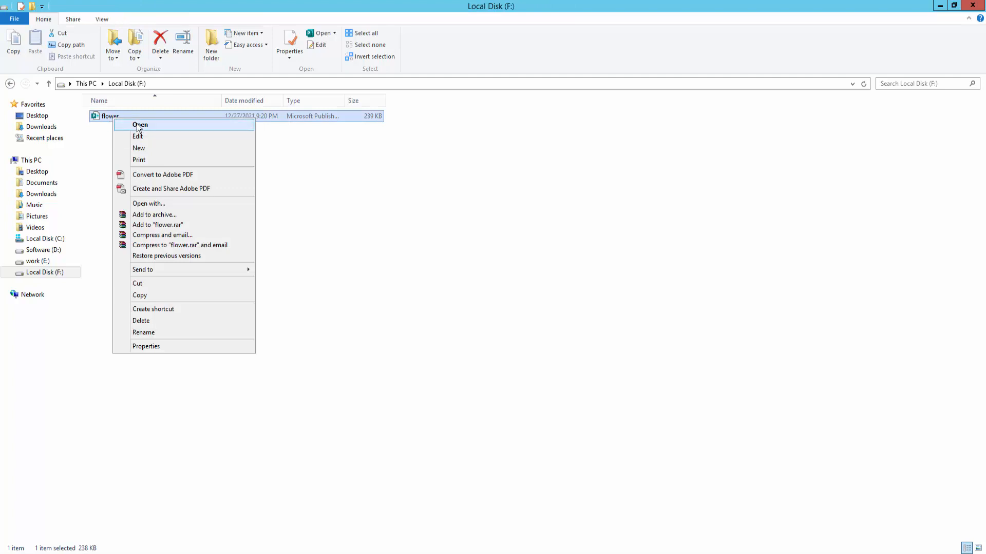
click(139, 125)
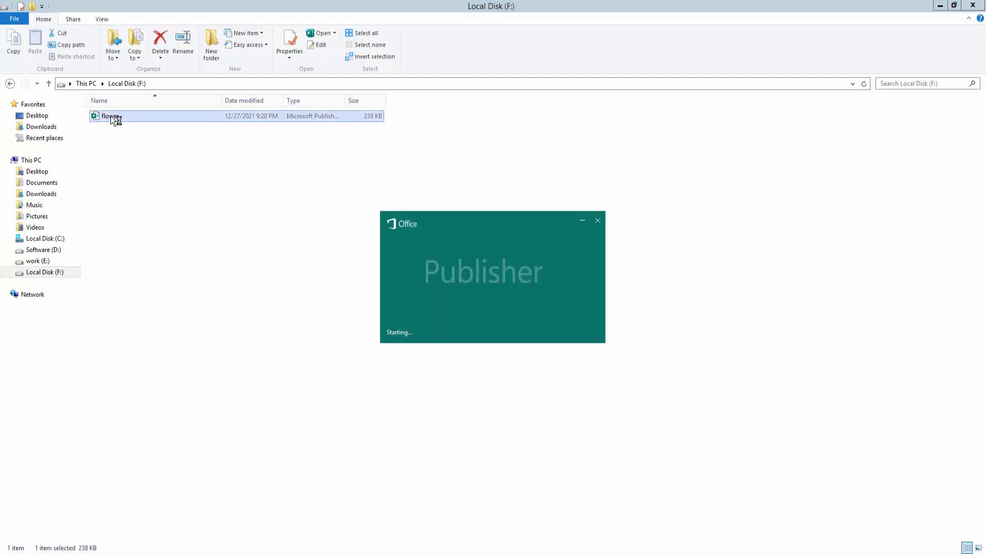
double_click(108, 116)
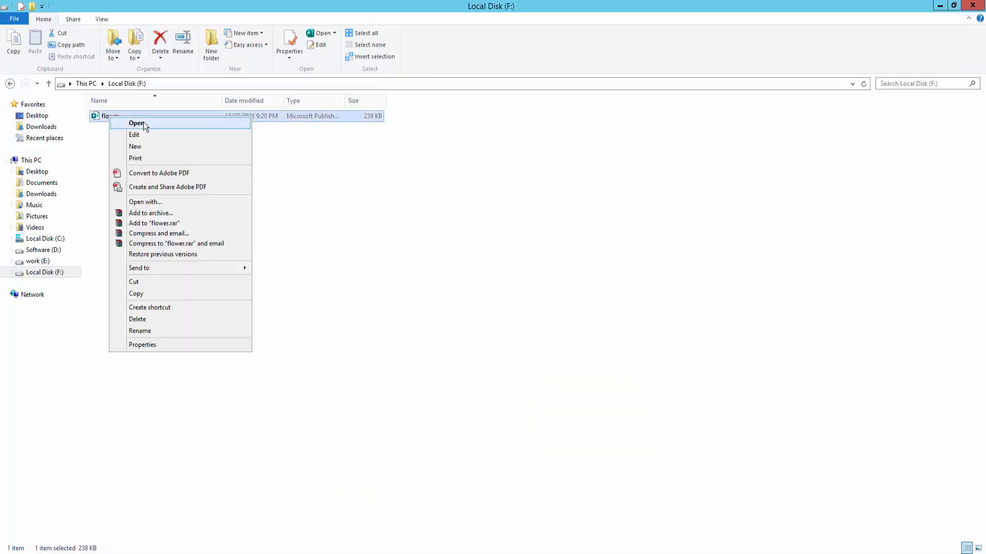
click(135, 123)
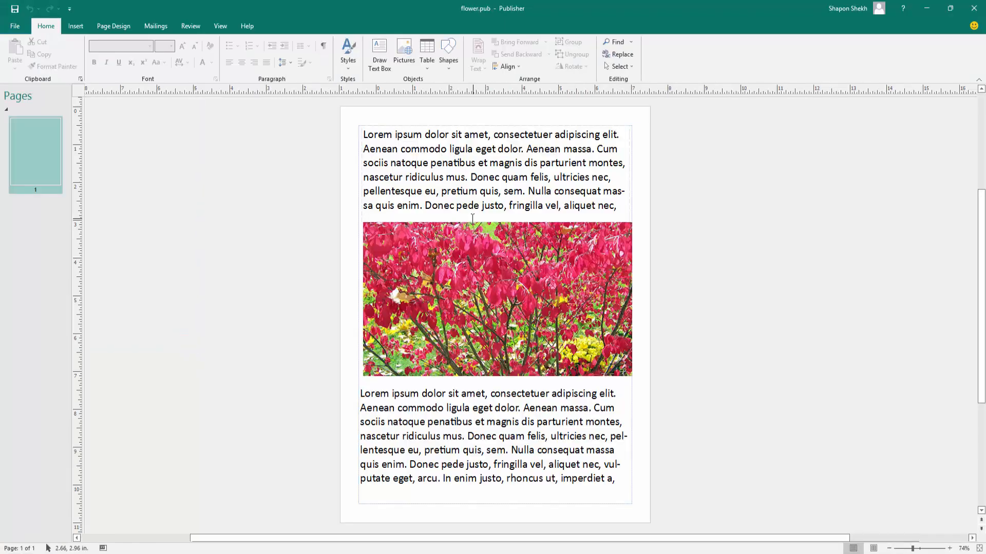